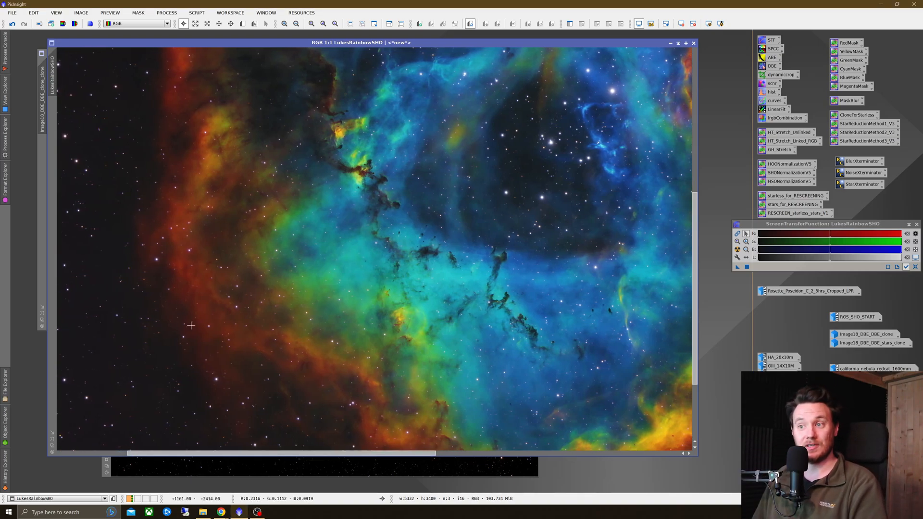
pyautogui.moveTo(201, 337)
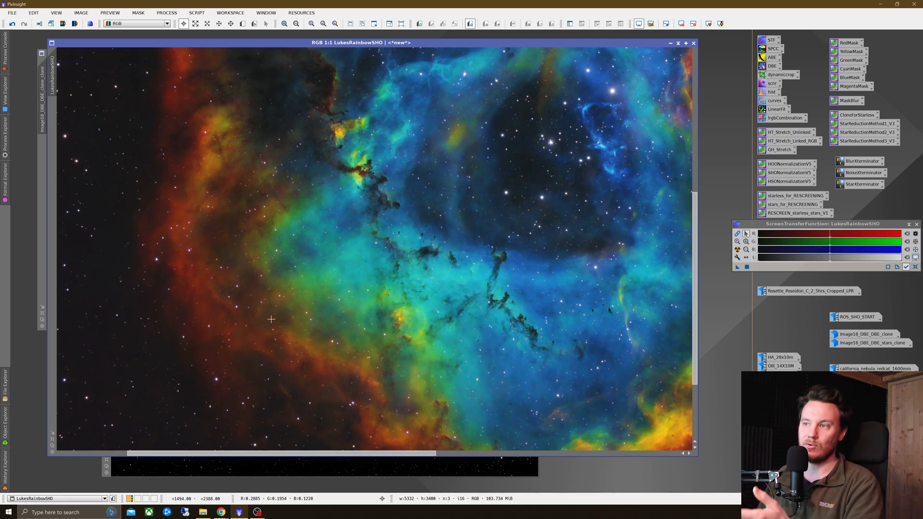
pyautogui.moveTo(322, 291)
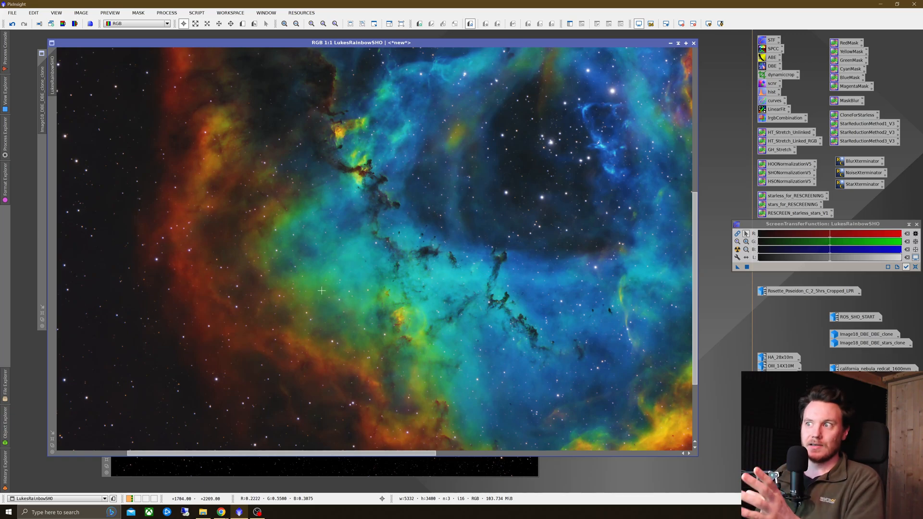
pyautogui.moveTo(513, 284)
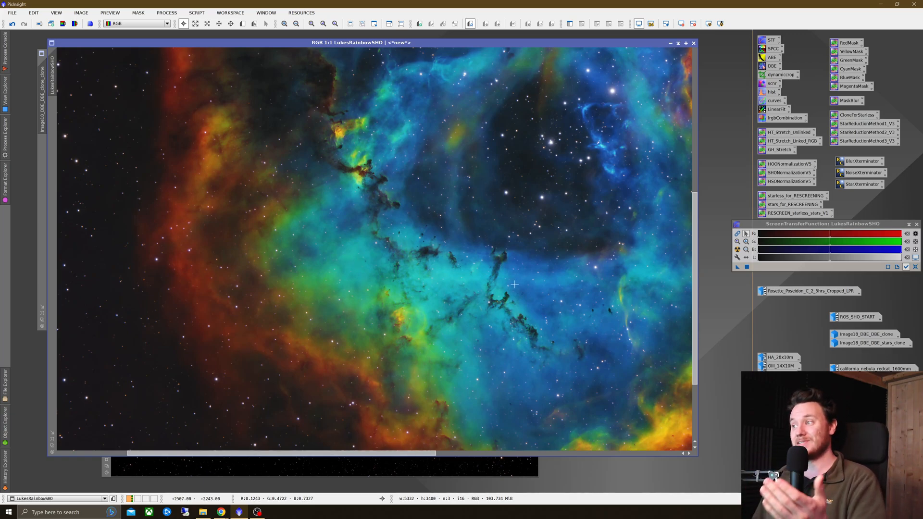
pyautogui.moveTo(374, 448)
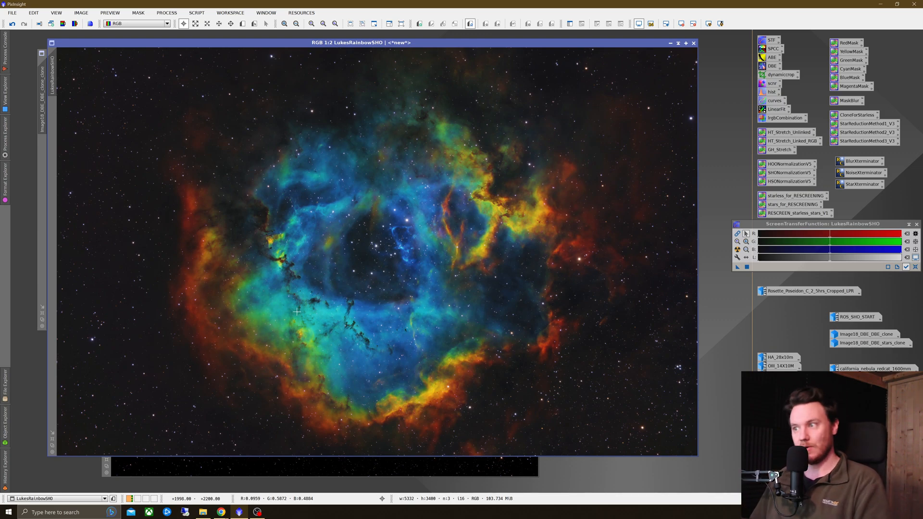
pyautogui.moveTo(538, 224)
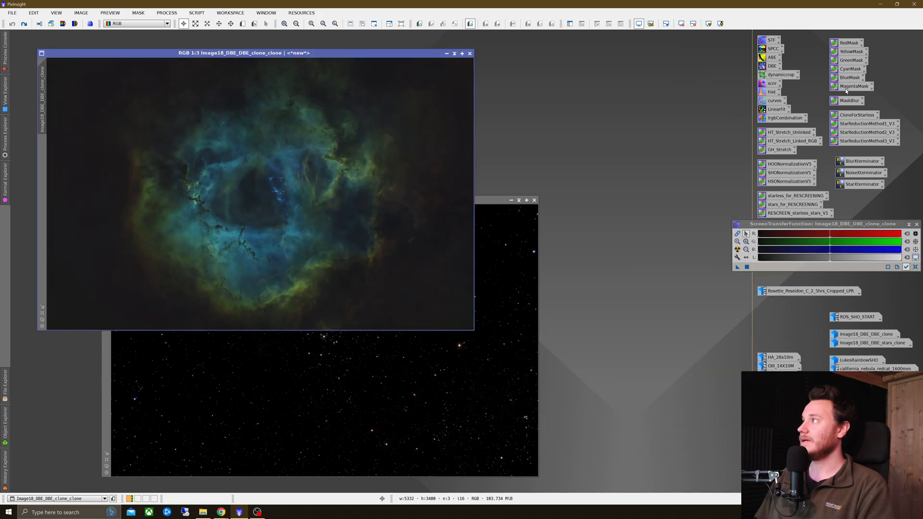
# Duplicate the starless SHO image into Image18_DBE_clone_clone_clone for experimenting
pyautogui.click(848, 42)
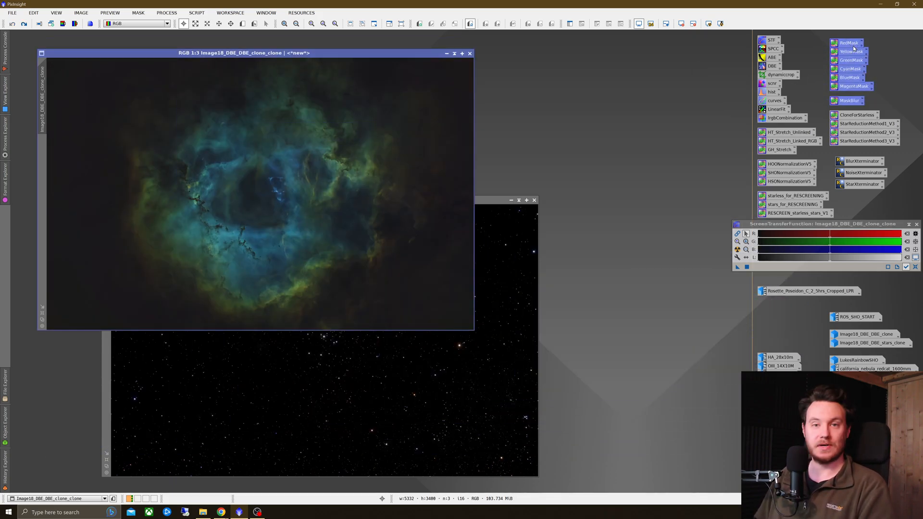
pyautogui.moveTo(848, 42)
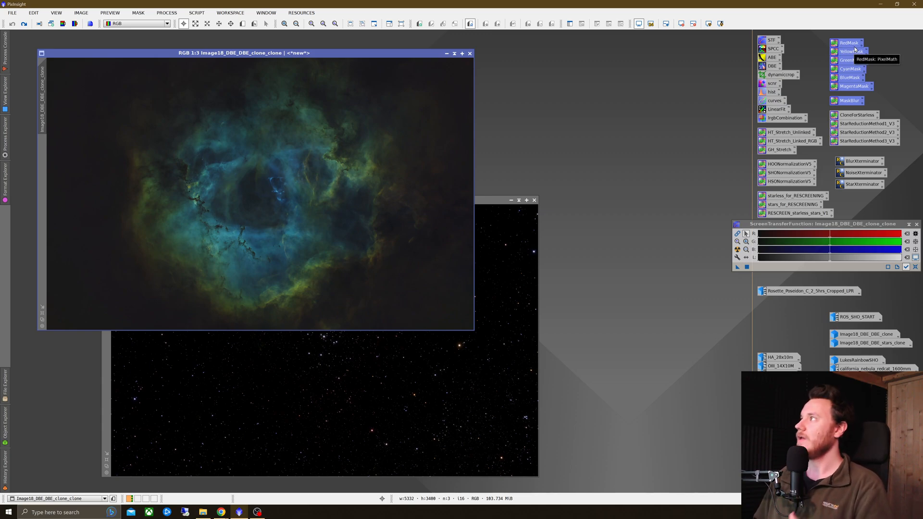
pyautogui.moveTo(859, 61)
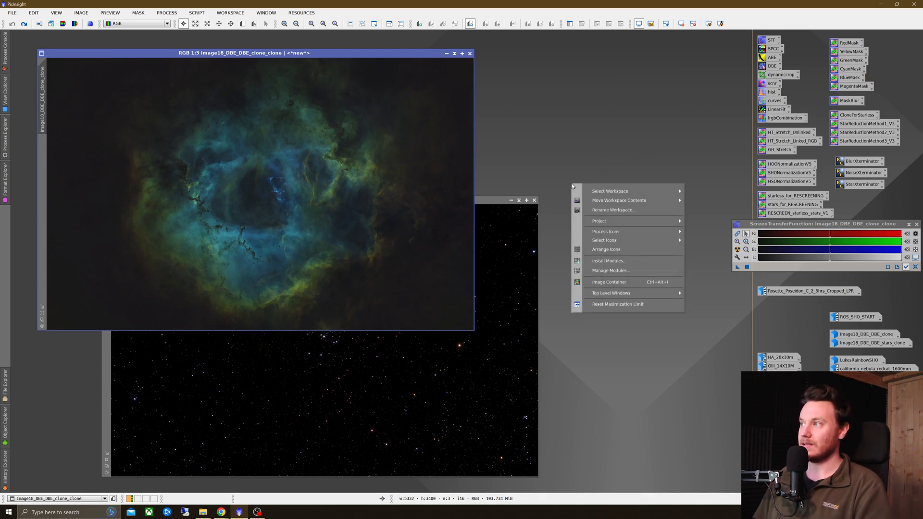
pyautogui.moveTo(603, 239)
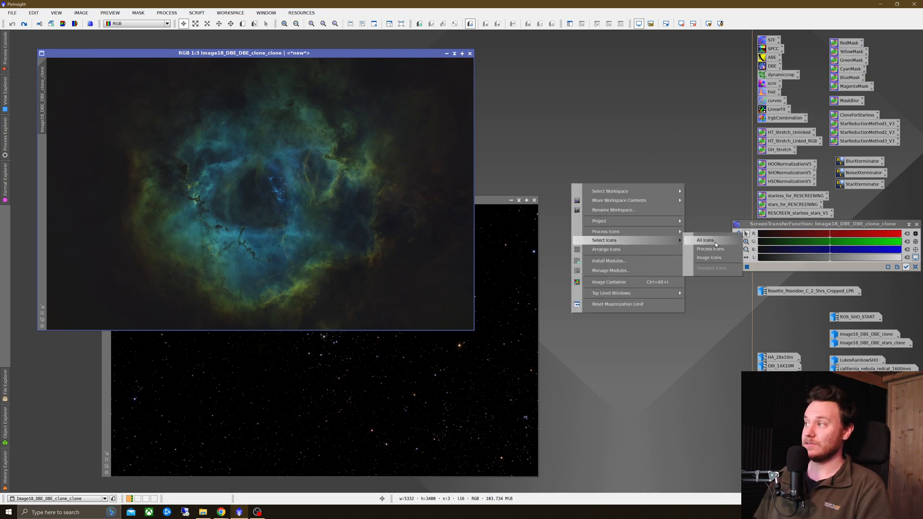
pyautogui.moveTo(606, 243)
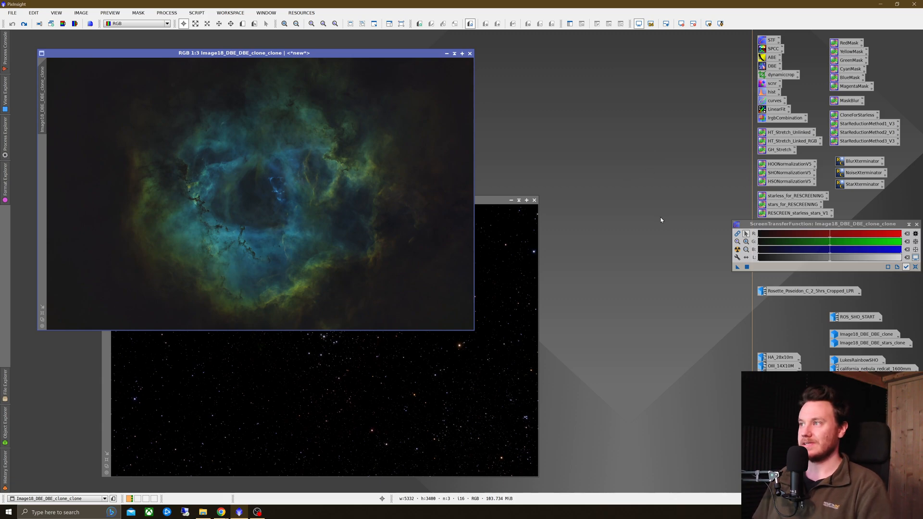
pyautogui.moveTo(640, 239)
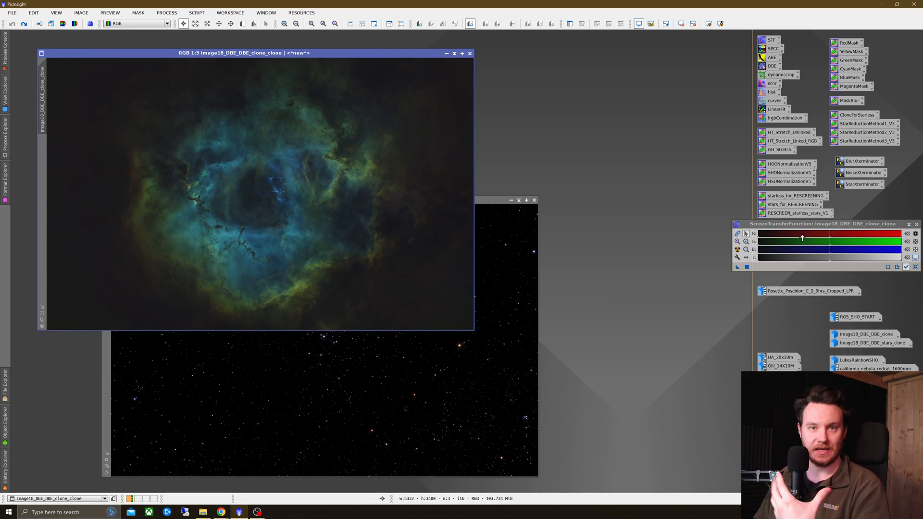
pyautogui.moveTo(862, 185)
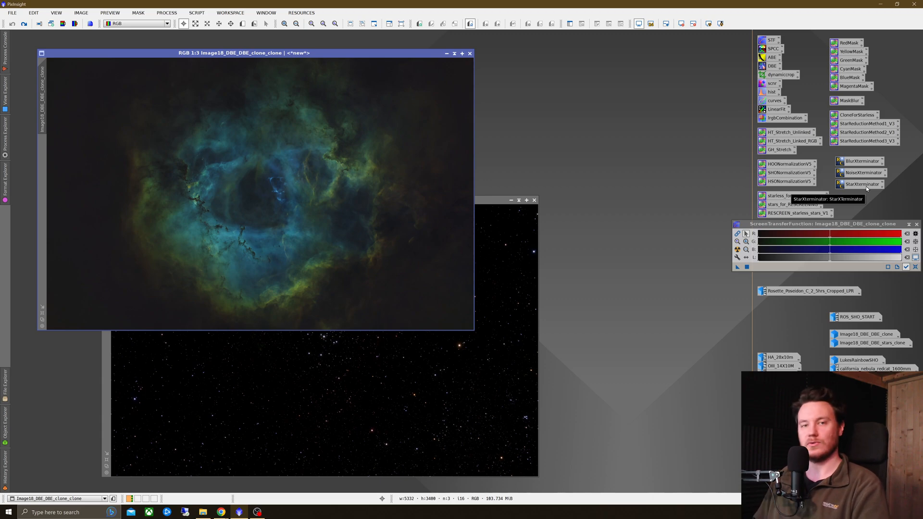
pyautogui.click(795, 195)
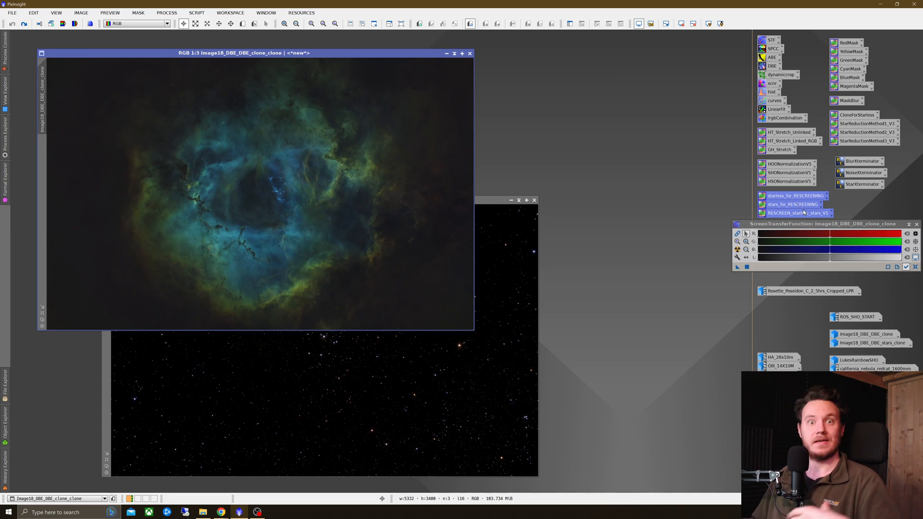
pyautogui.moveTo(797, 212)
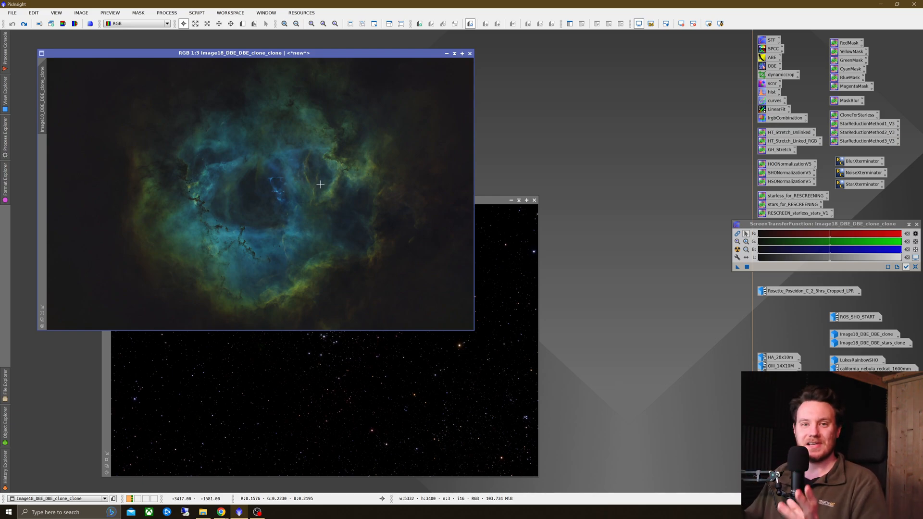
pyautogui.moveTo(283, 191)
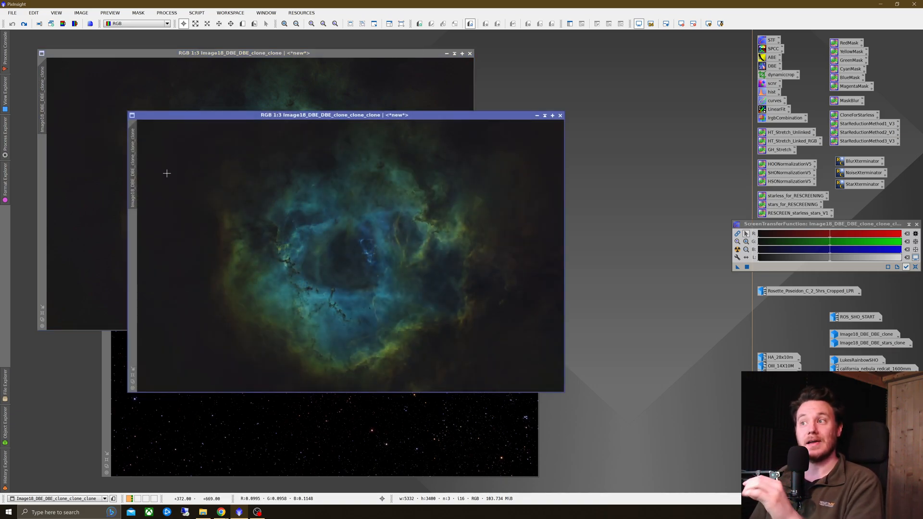
pyautogui.moveTo(194, 193)
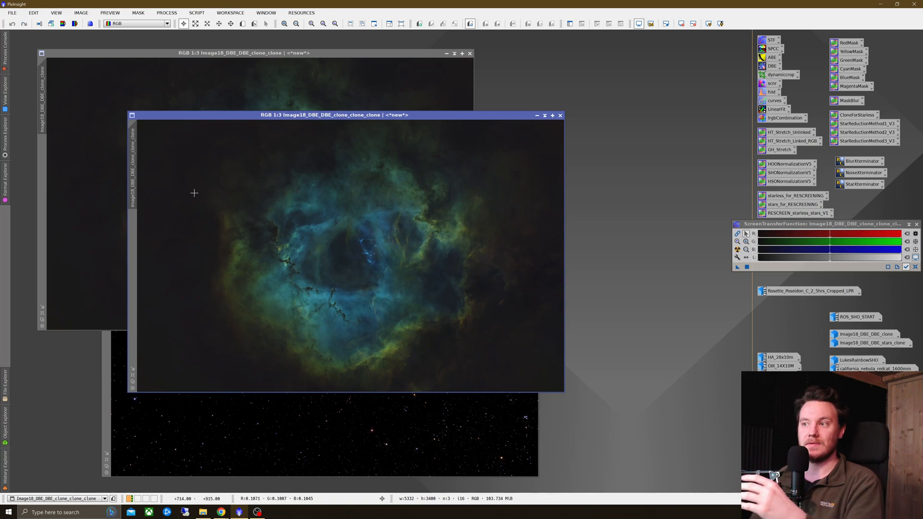
pyautogui.moveTo(212, 192)
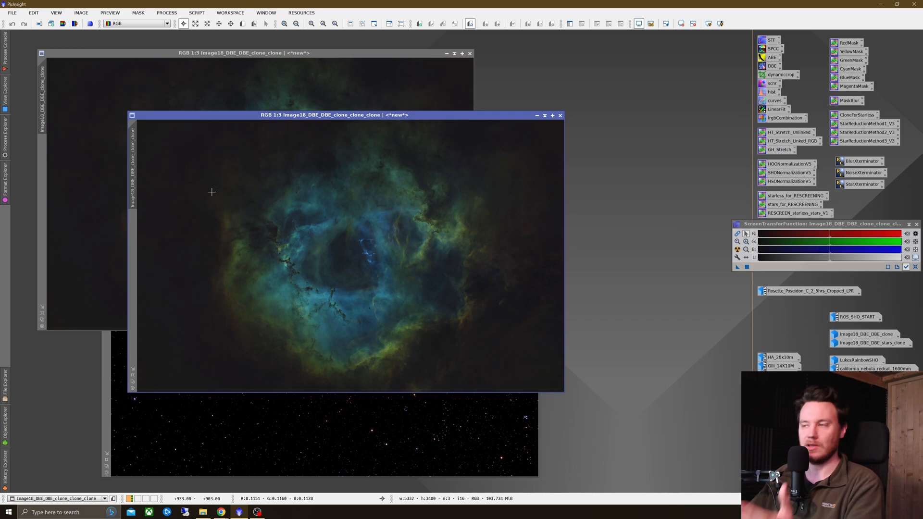
pyautogui.moveTo(221, 196)
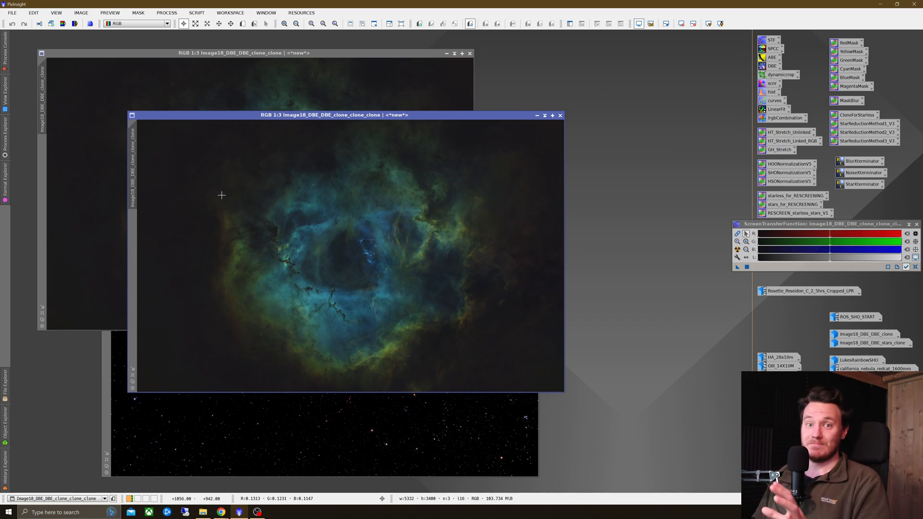
pyautogui.moveTo(340, 247)
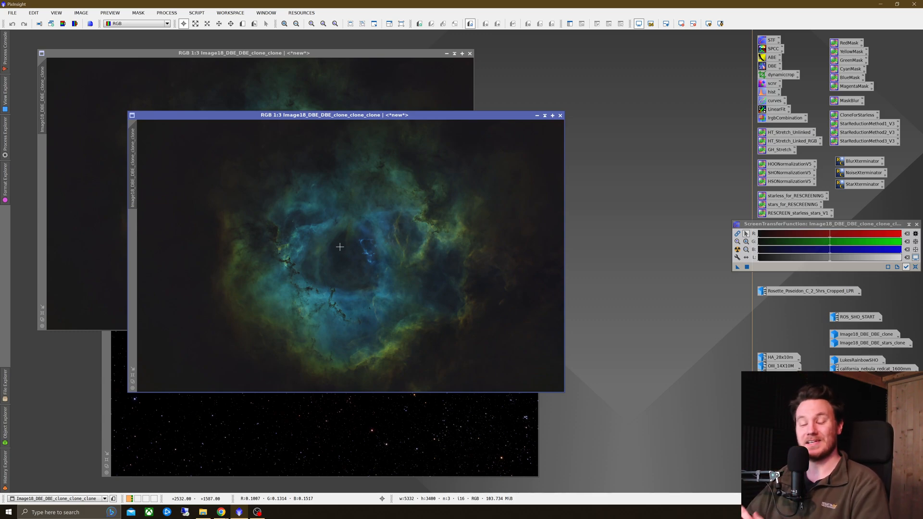
pyautogui.moveTo(353, 242)
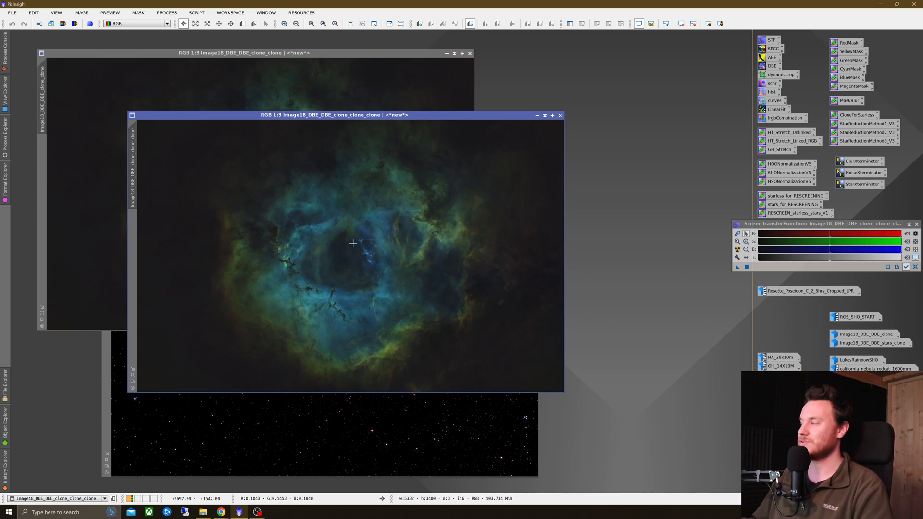
pyautogui.moveTo(419, 262)
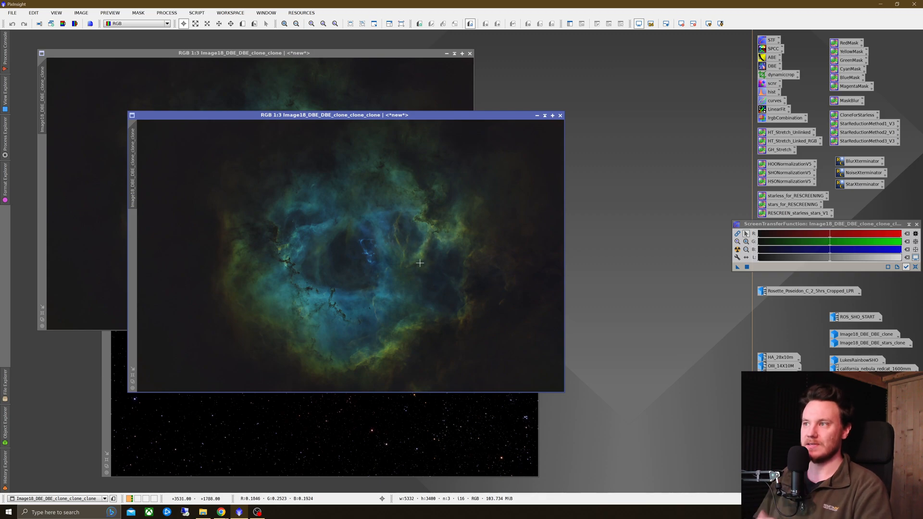
pyautogui.moveTo(674, 171)
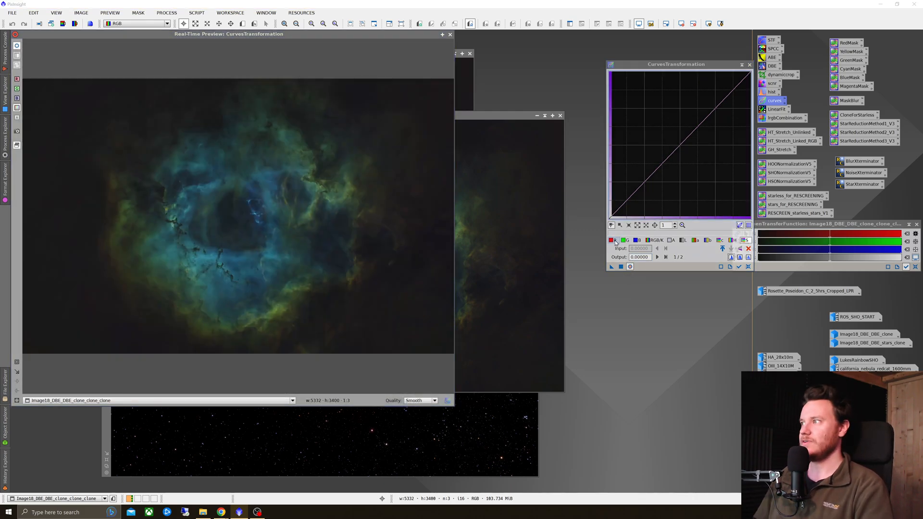
# Raise an S-curve on the R channel so the outer clouds turn vivid orange-red
pyautogui.click(615, 240)
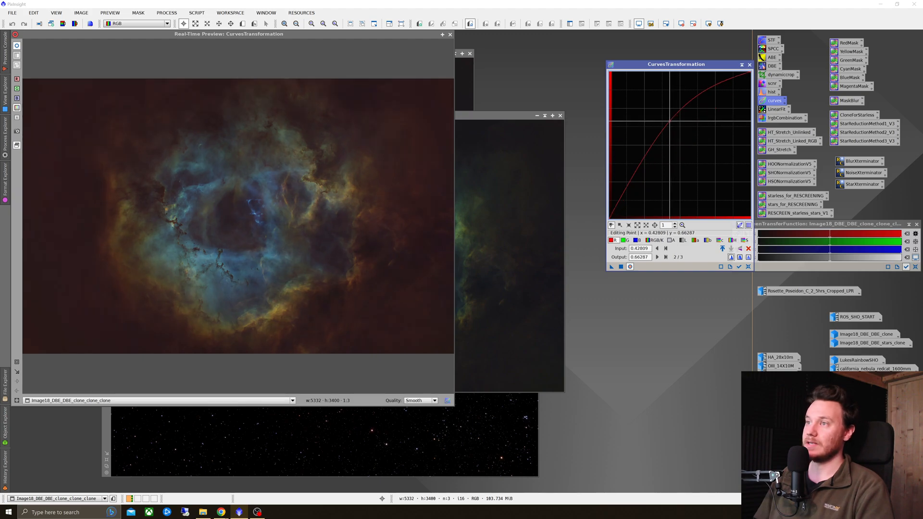
pyautogui.moveTo(666, 106); pyautogui.dragTo(657, 97)
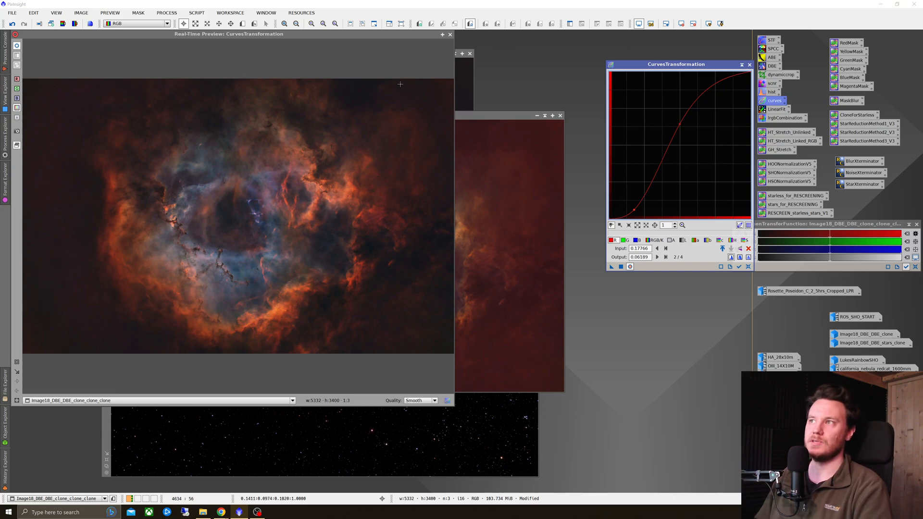
pyautogui.moveTo(278, 236)
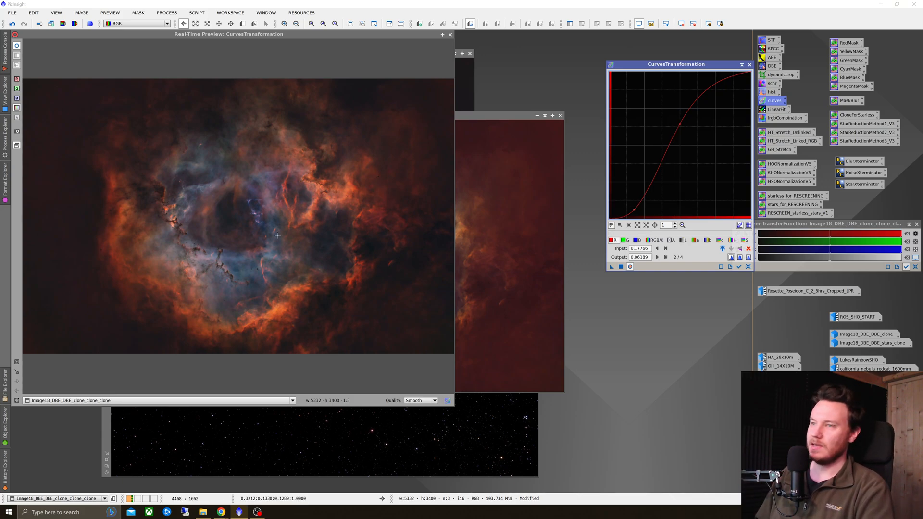
pyautogui.moveTo(527, 279)
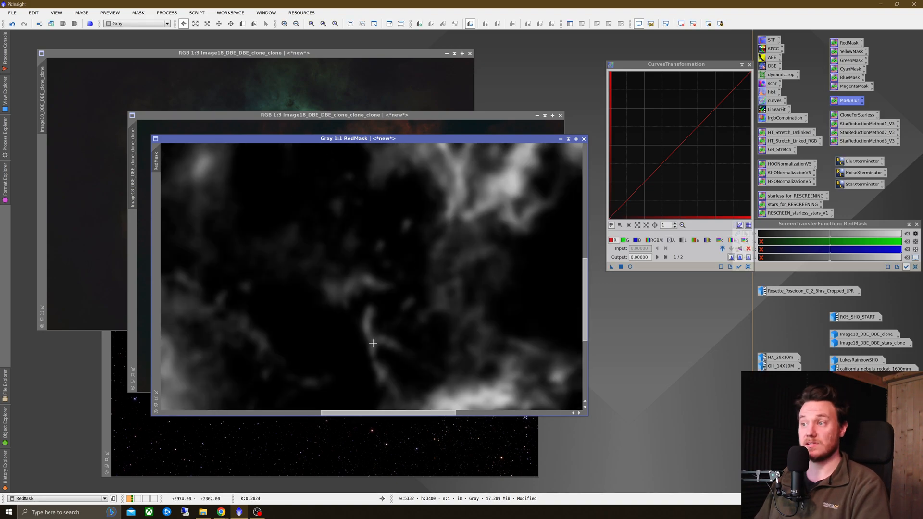
pyautogui.moveTo(380, 327)
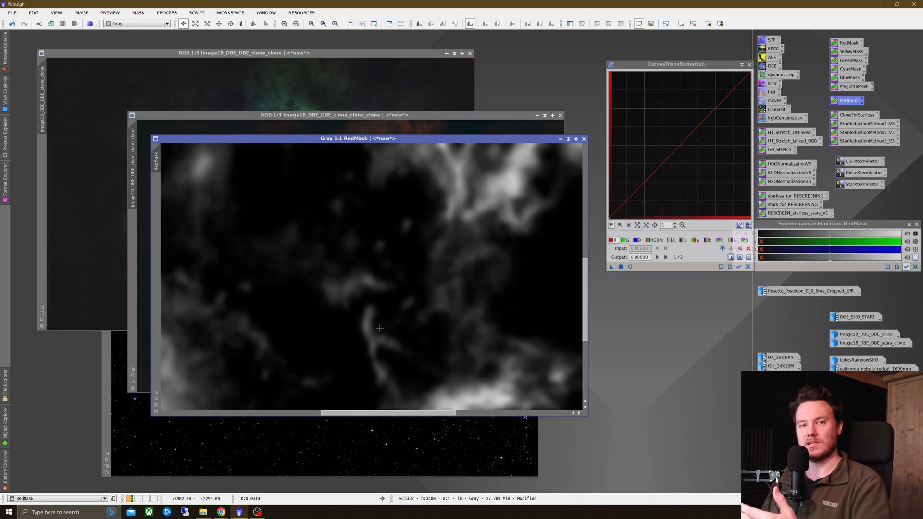
pyautogui.moveTo(393, 256)
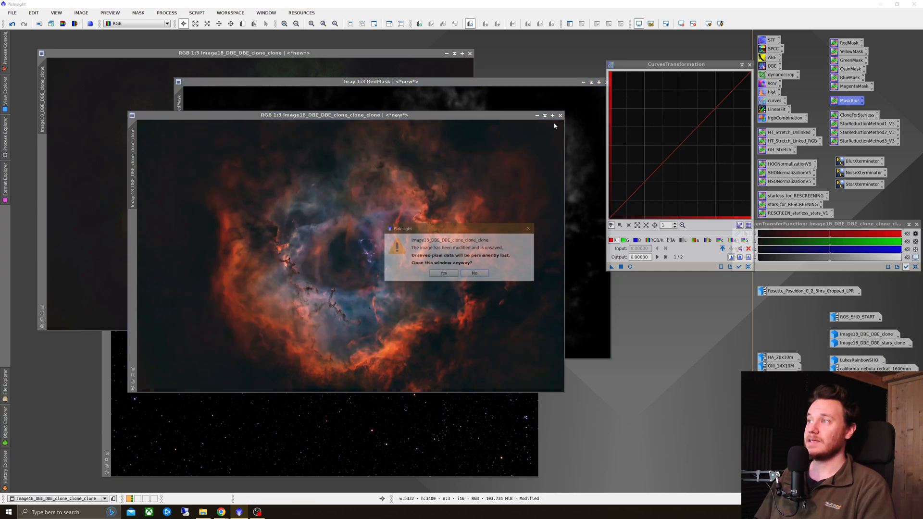
# Discard the red-boosted copy and steepen the G channel curve so the clouds glow green
pyautogui.click(443, 273)
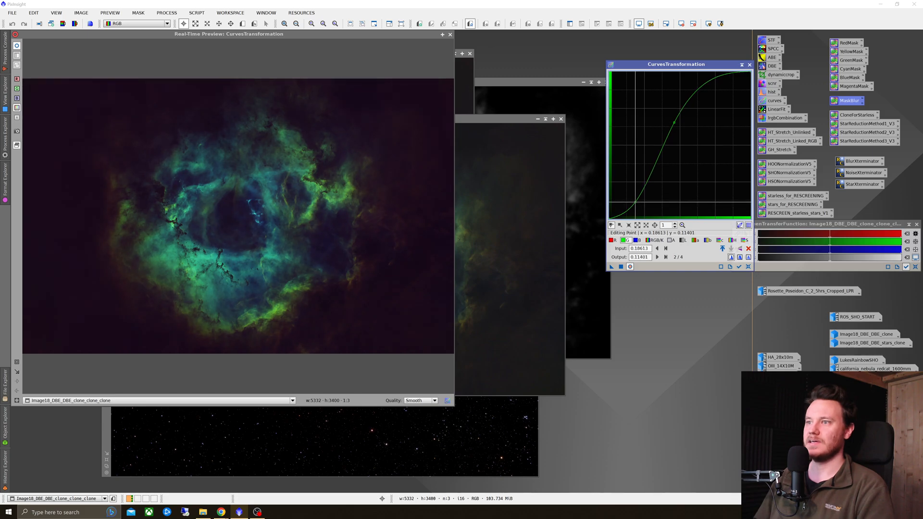
pyautogui.moveTo(671, 122); pyautogui.dragTo(674, 130)
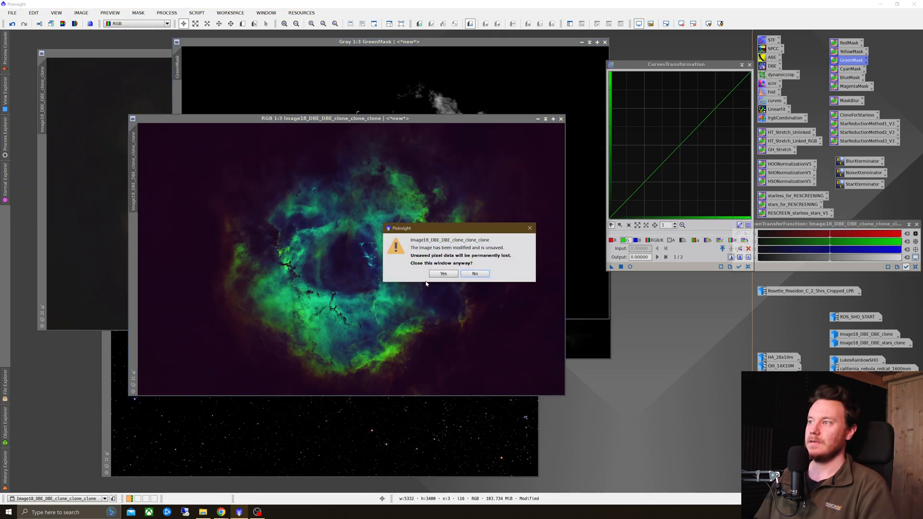
# Confirm discarding the green-boosted duplicate without saving
pyautogui.click(442, 273)
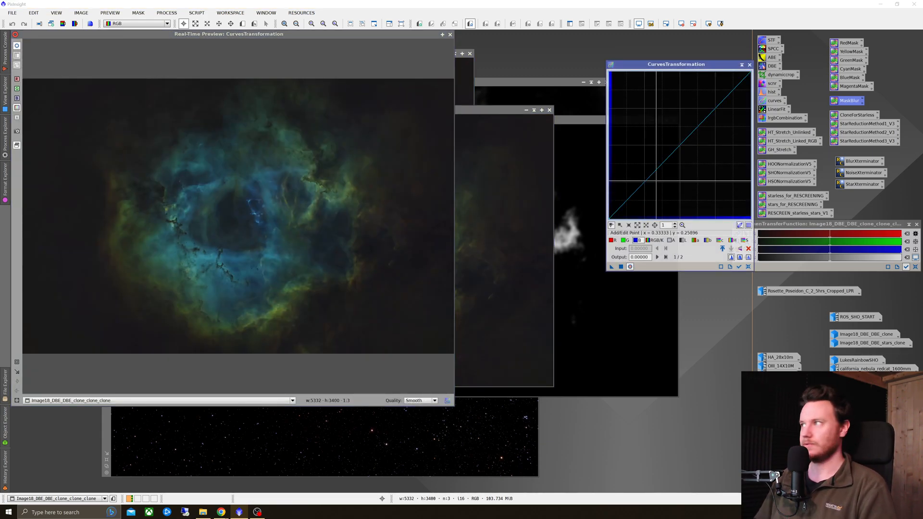
# Lift the blue-channel curve to deepen the blue clouds, then reset the curve and close the preview
pyautogui.moveTo(653, 148); pyautogui.dragTo(653, 134)
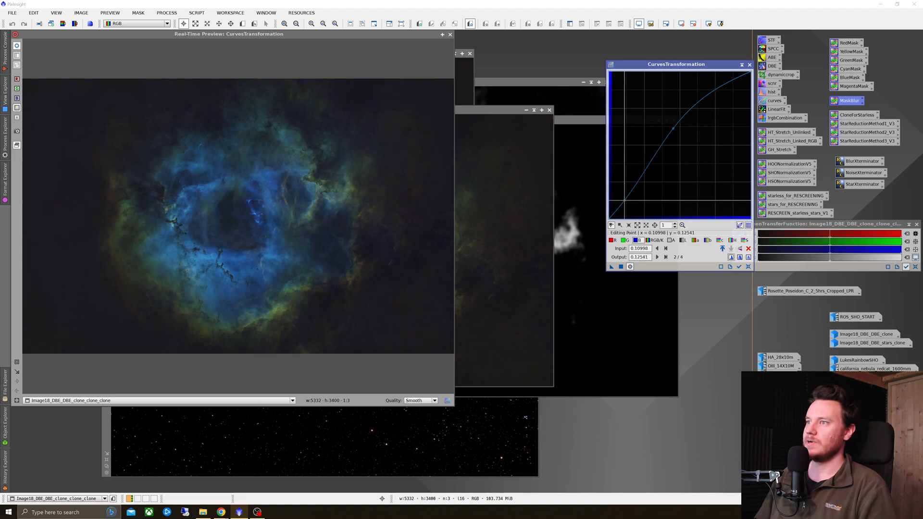
pyautogui.moveTo(670, 127); pyautogui.dragTo(670, 127)
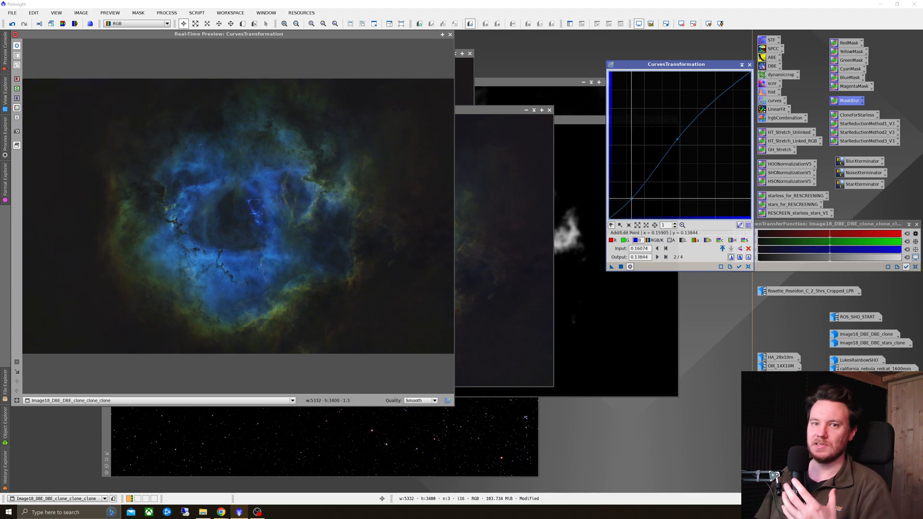
pyautogui.moveTo(518, 222)
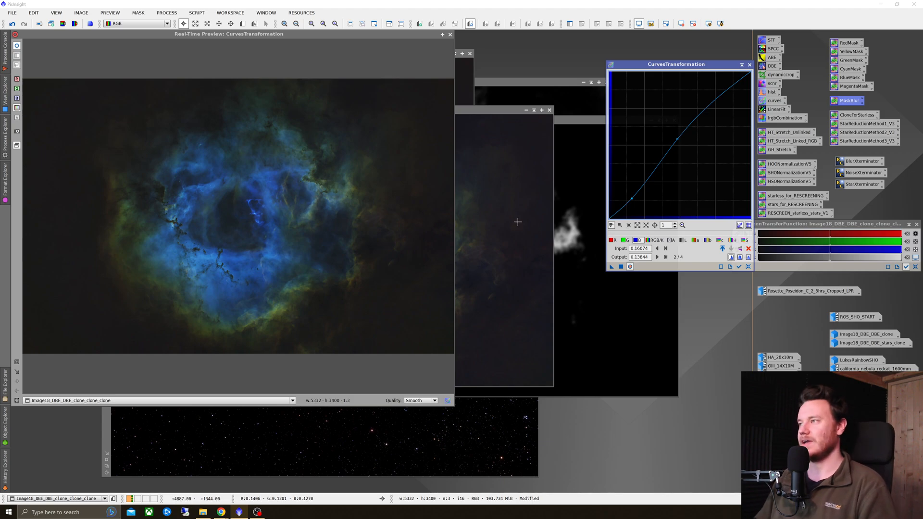
pyautogui.click(720, 266)
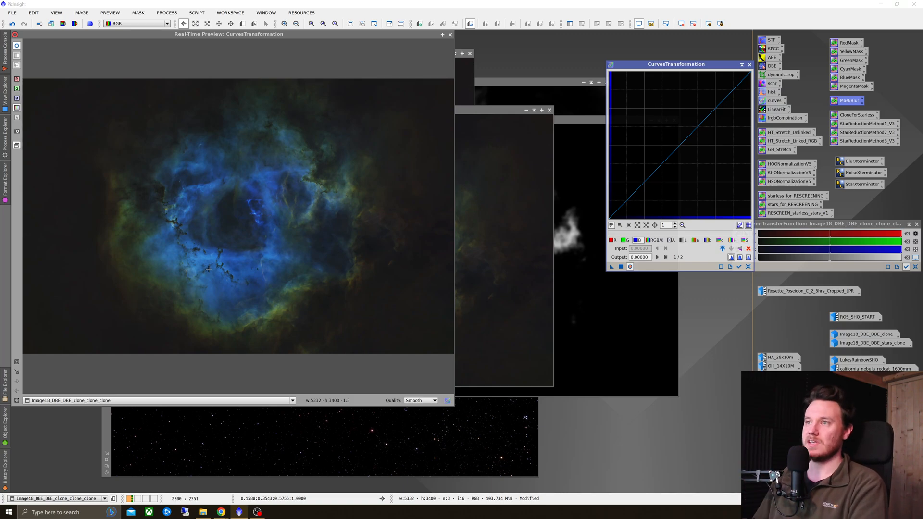
pyautogui.click(449, 34)
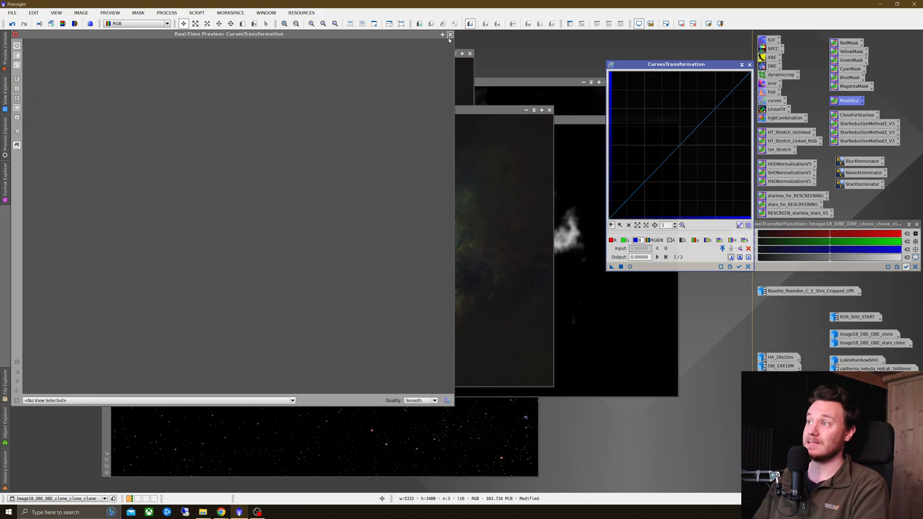
# Bring up the BlueMask image and discard the blue-boosted nebula copy
pyautogui.click(450, 34)
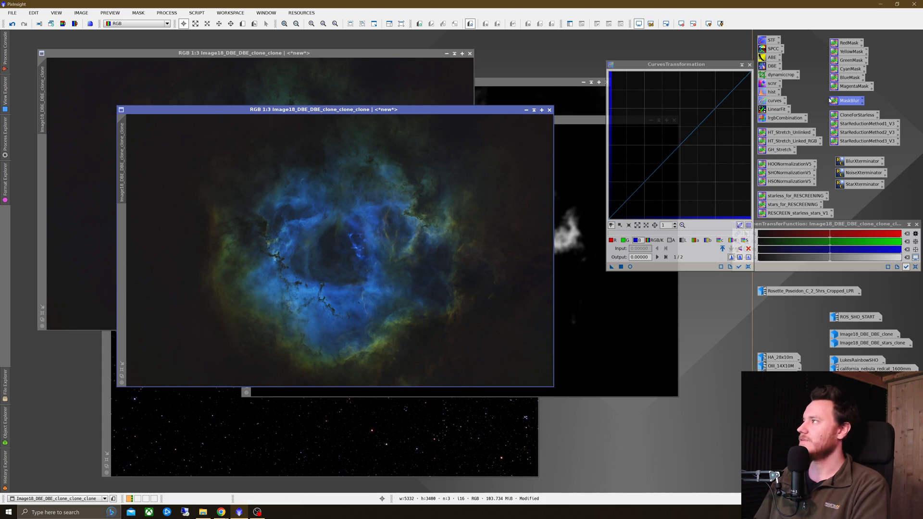
pyautogui.click(849, 76)
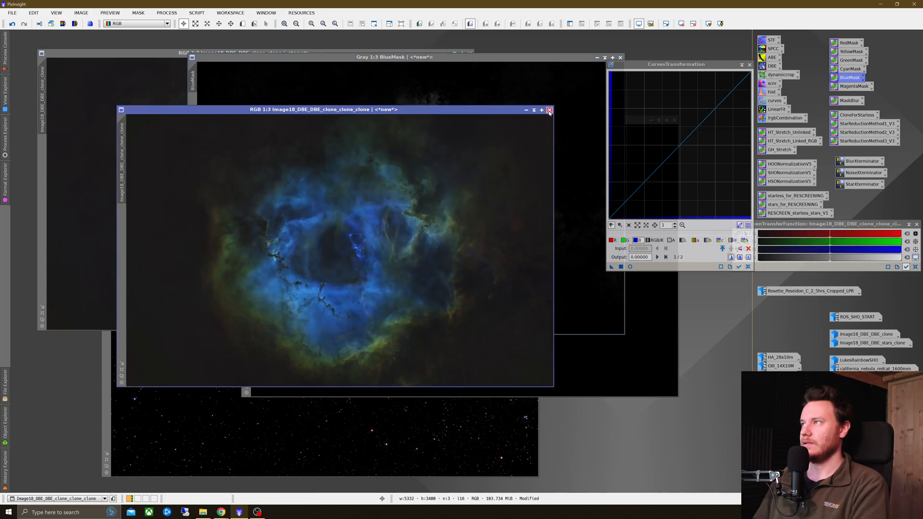
pyautogui.click(548, 110)
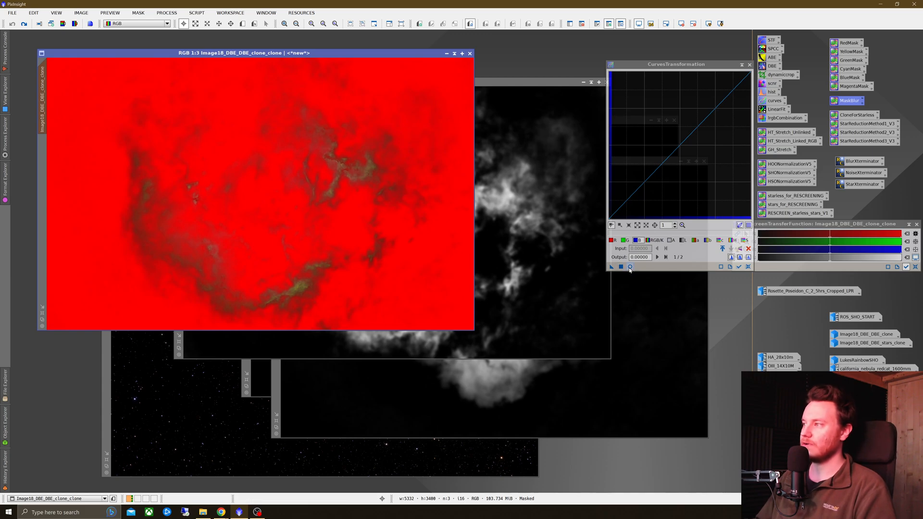
# Under the red mask, lift the G and saturation curves in live preview to push reds toward glowing orange
pyautogui.click(627, 224)
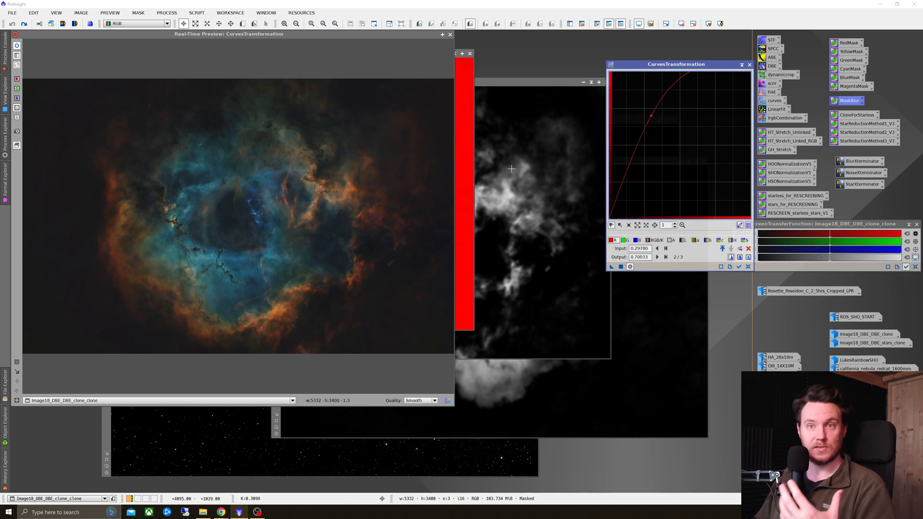
pyautogui.moveTo(579, 230)
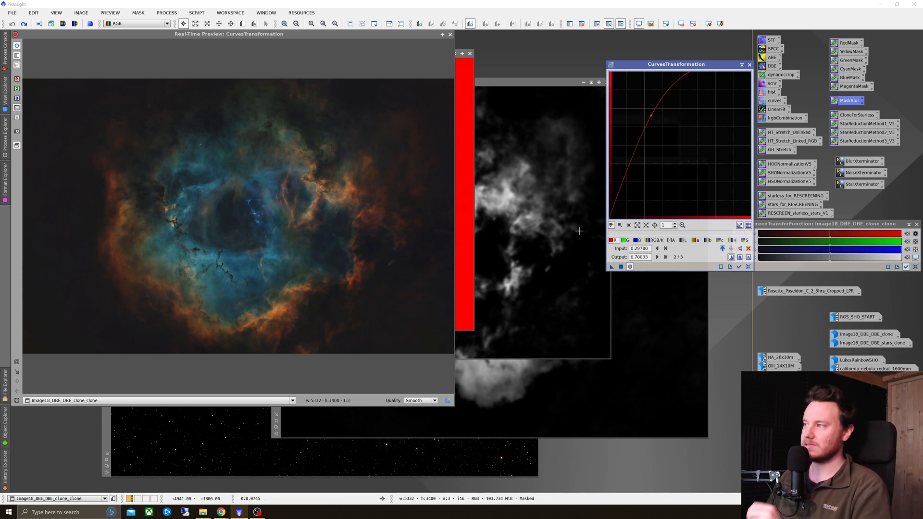
pyautogui.click(622, 241)
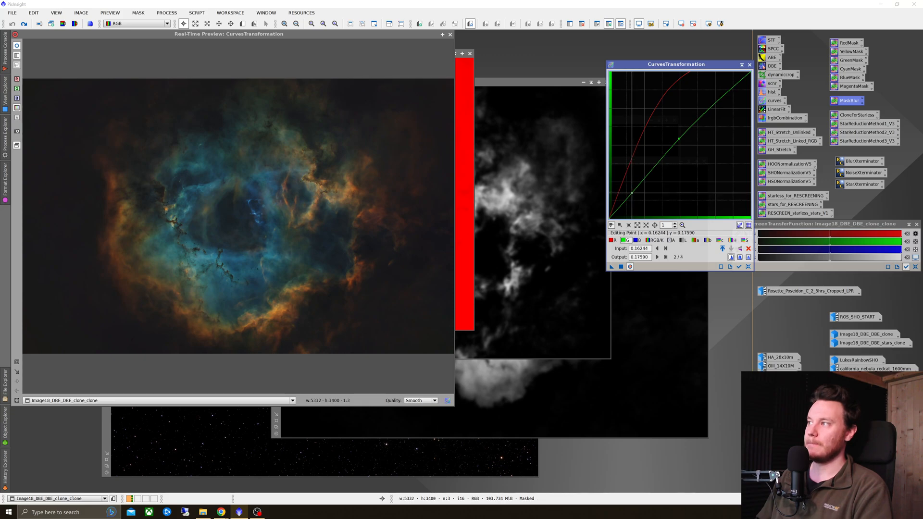
pyautogui.moveTo(678, 138); pyautogui.dragTo(677, 141)
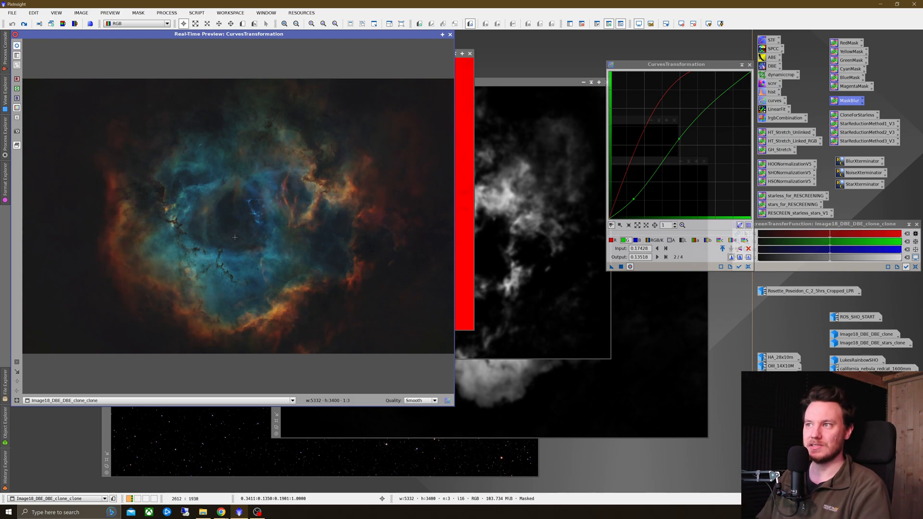
pyautogui.moveTo(285, 317)
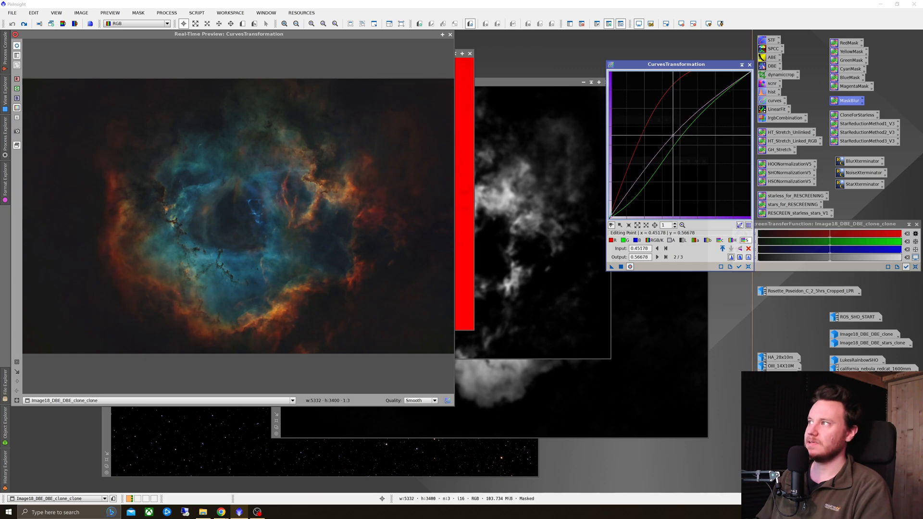
pyautogui.moveTo(674, 135); pyautogui.dragTo(670, 131)
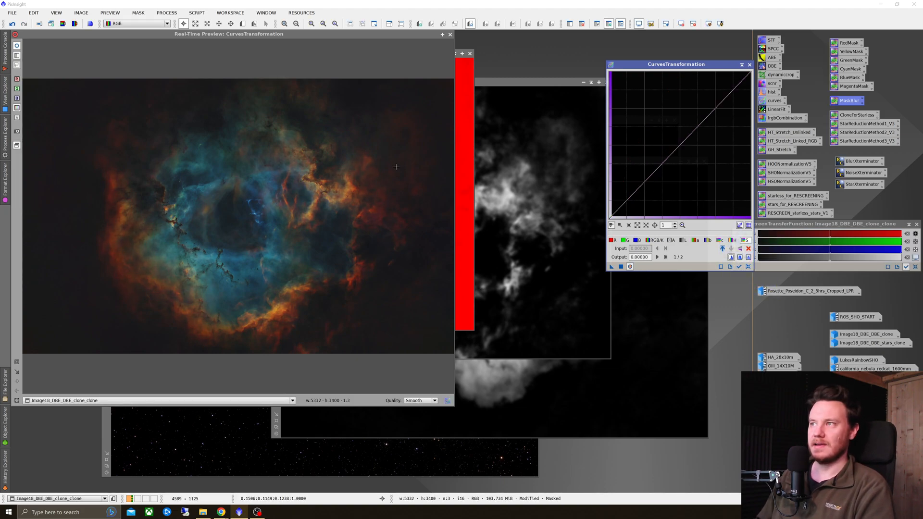
pyautogui.moveTo(412, 153)
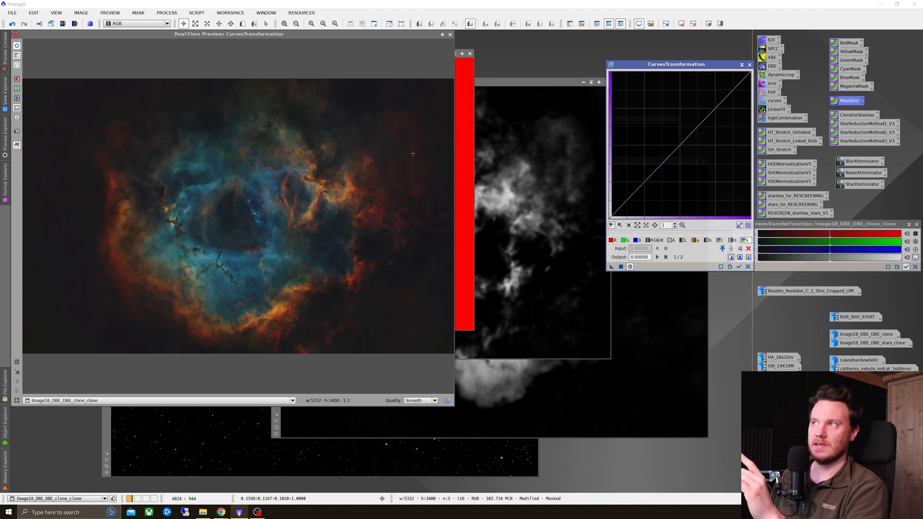
pyautogui.click(614, 241)
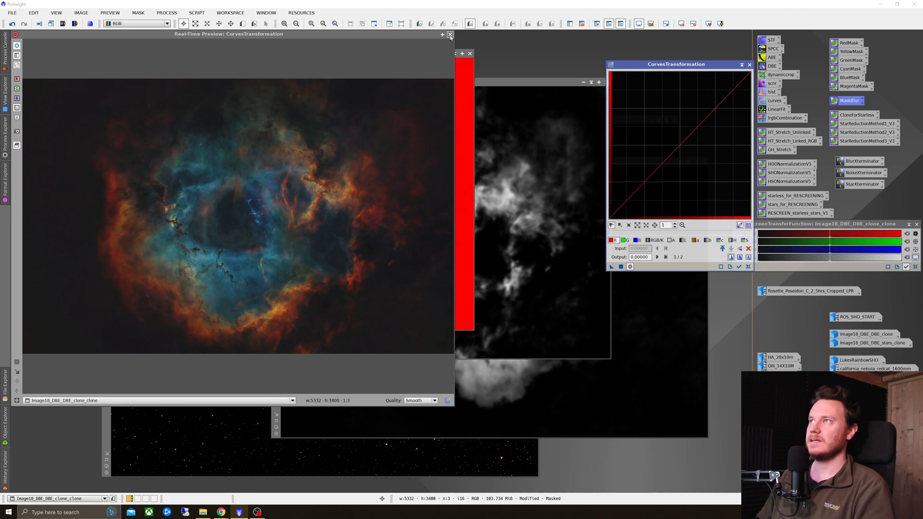
# Apply the yellow mask and lift the G channel curve in the masked areas
pyautogui.rightClick(259, 177)
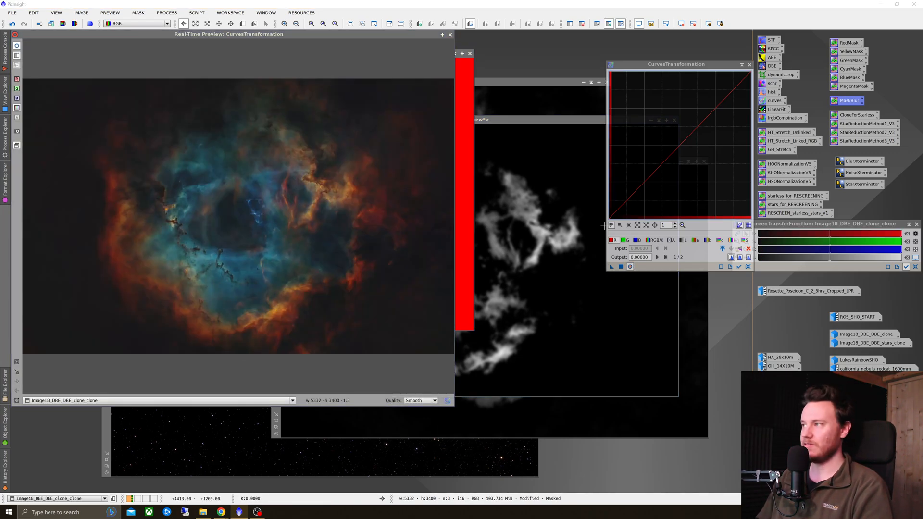
pyautogui.click(621, 239)
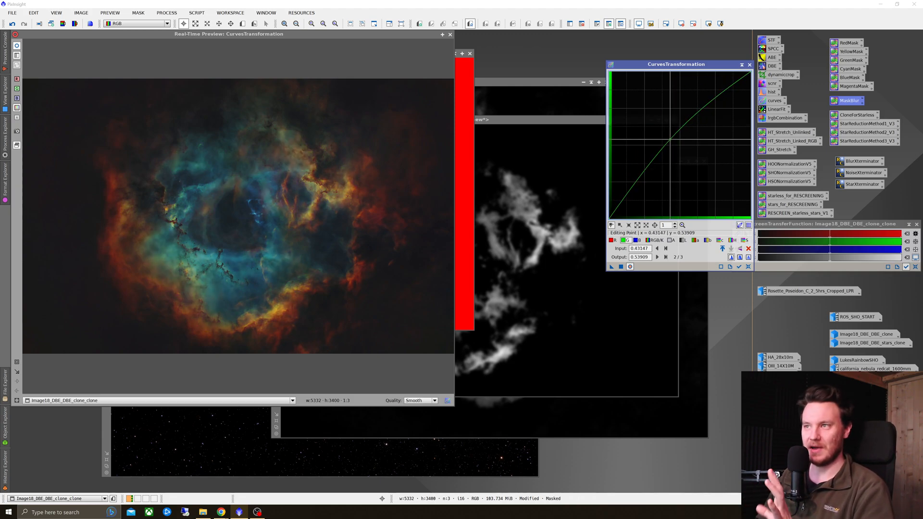
pyautogui.moveTo(665, 134); pyautogui.dragTo(667, 131)
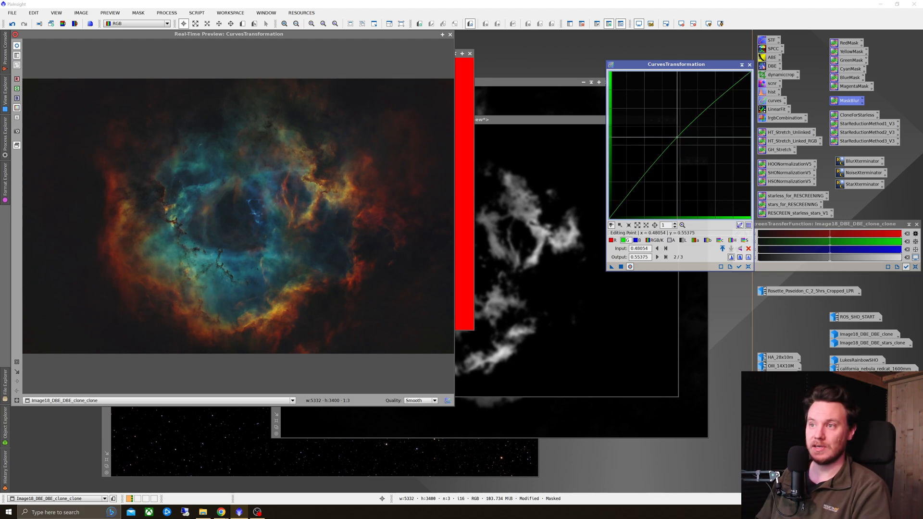
pyautogui.moveTo(680, 141); pyautogui.dragTo(675, 134)
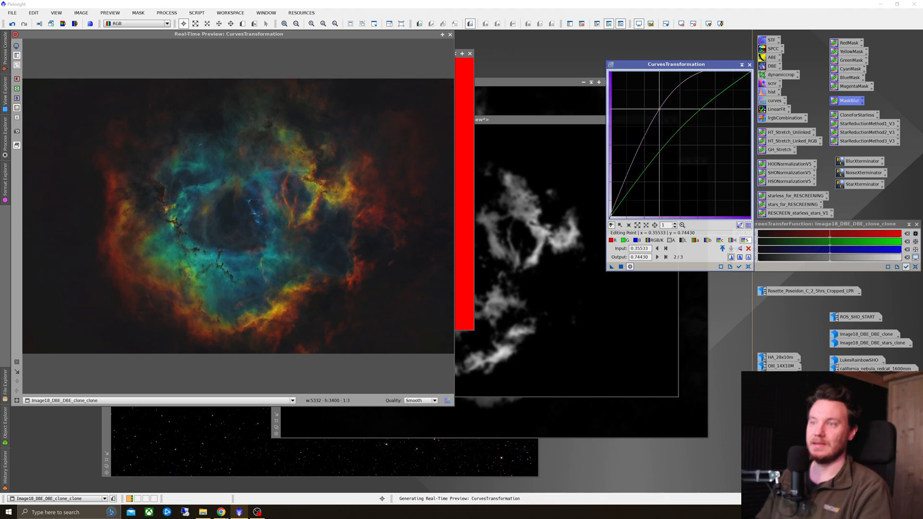
# Raise the saturation curve strongly, easing the point back slightly for balance
pyautogui.moveTo(659, 102); pyautogui.dragTo(652, 111)
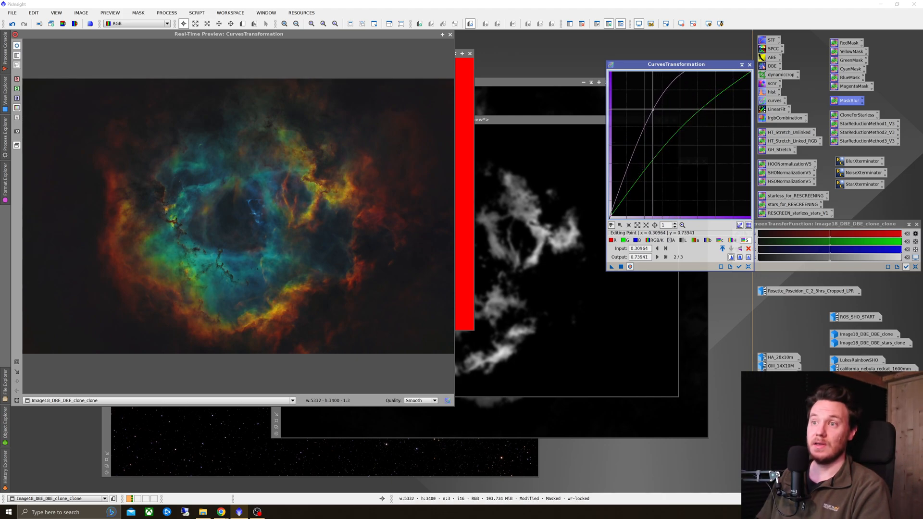
pyautogui.moveTo(654, 111); pyautogui.dragTo(654, 114)
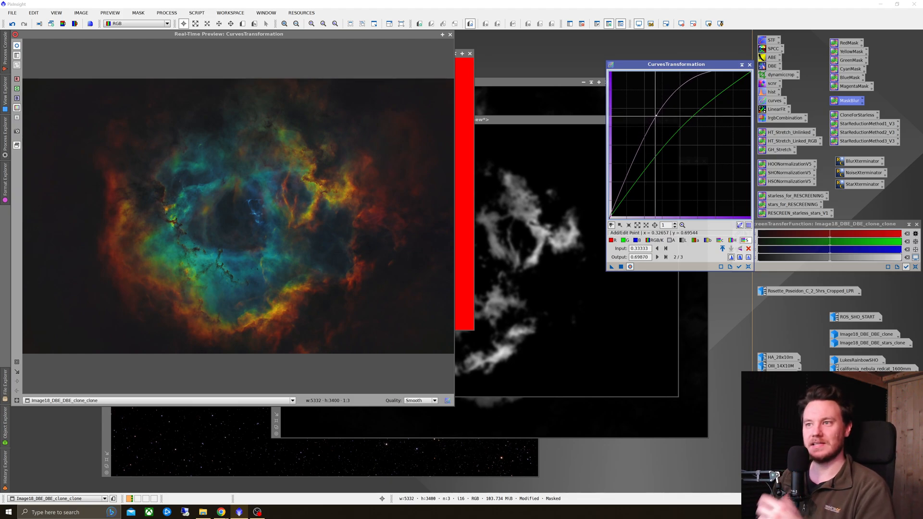
pyautogui.moveTo(651, 112); pyautogui.dragTo(649, 106)
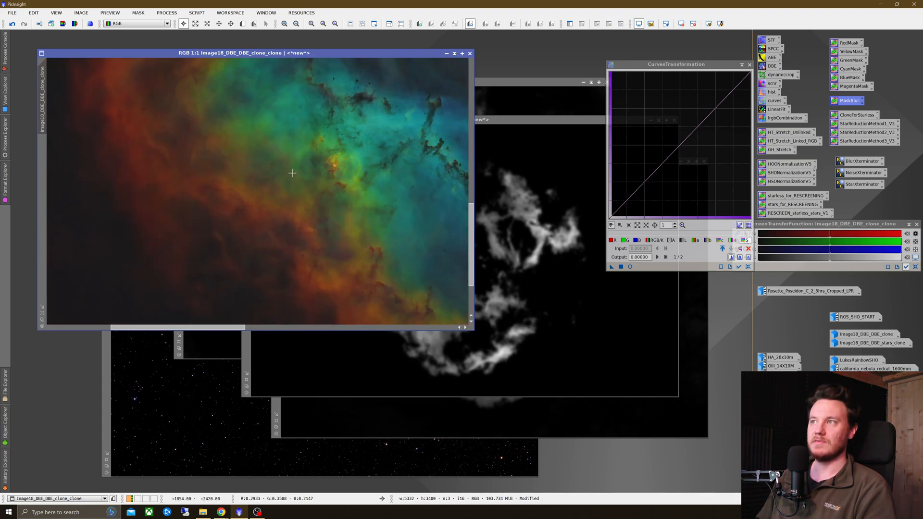
pyautogui.moveTo(380, 159)
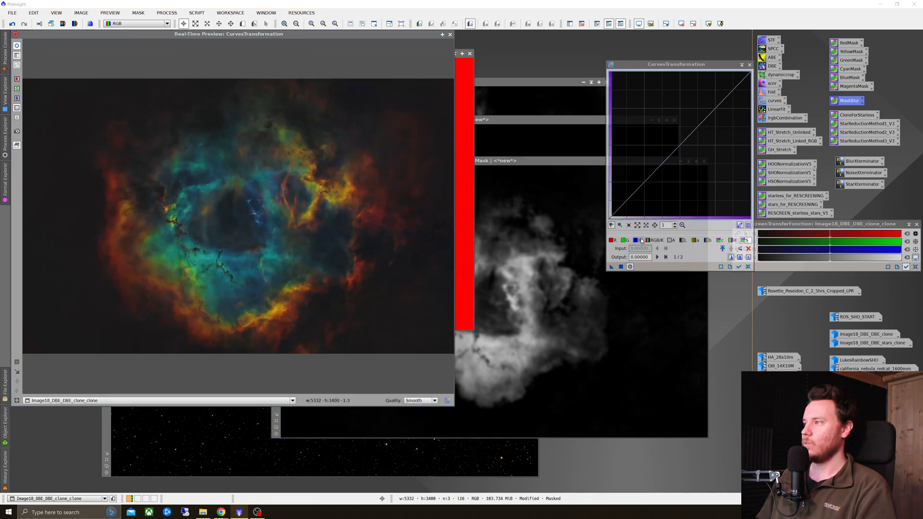
# Boost the curves under the cyan mask, then remove the mask from the nebula image
pyautogui.click(638, 240)
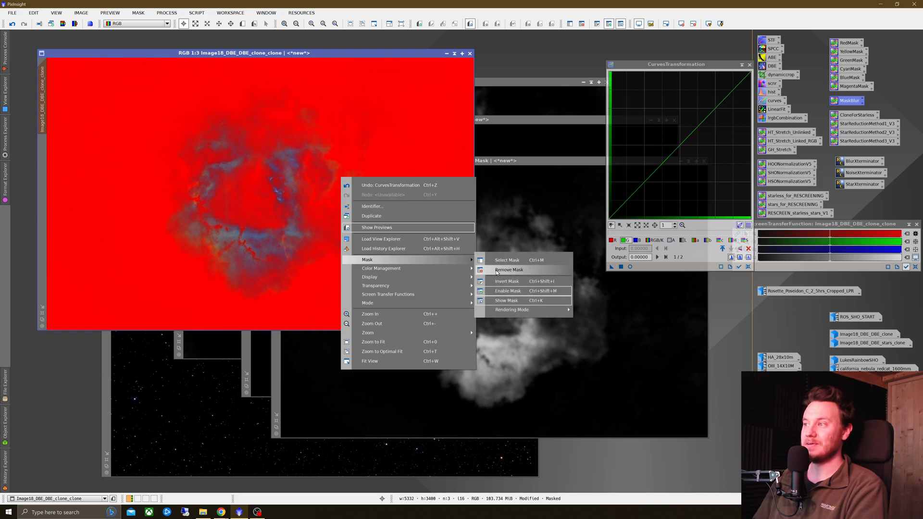
pyautogui.click(507, 269)
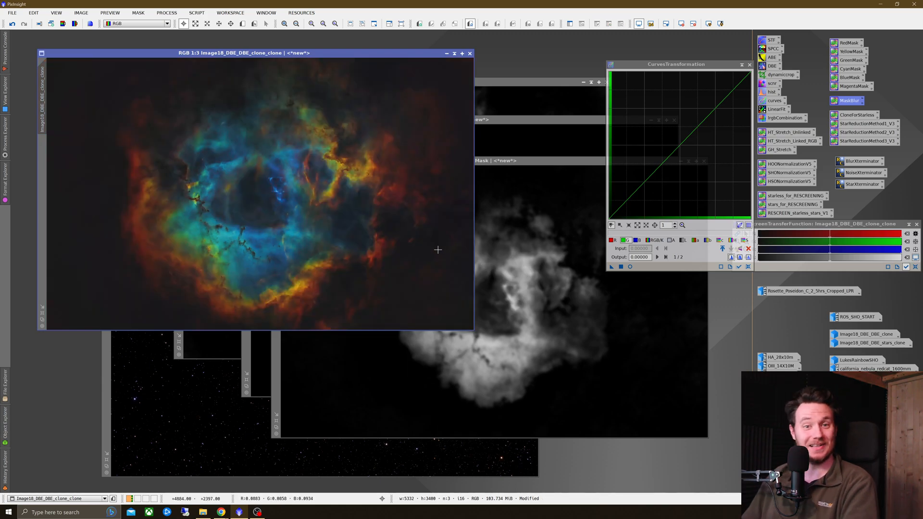
pyautogui.moveTo(376, 244)
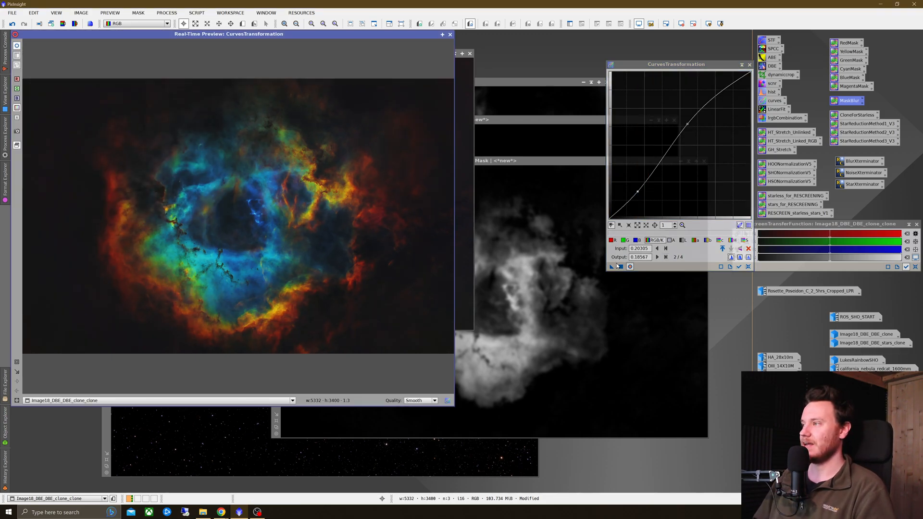
# Apply an RGB/K S-curve to add contrast to the whole unmasked nebula
pyautogui.click(450, 34)
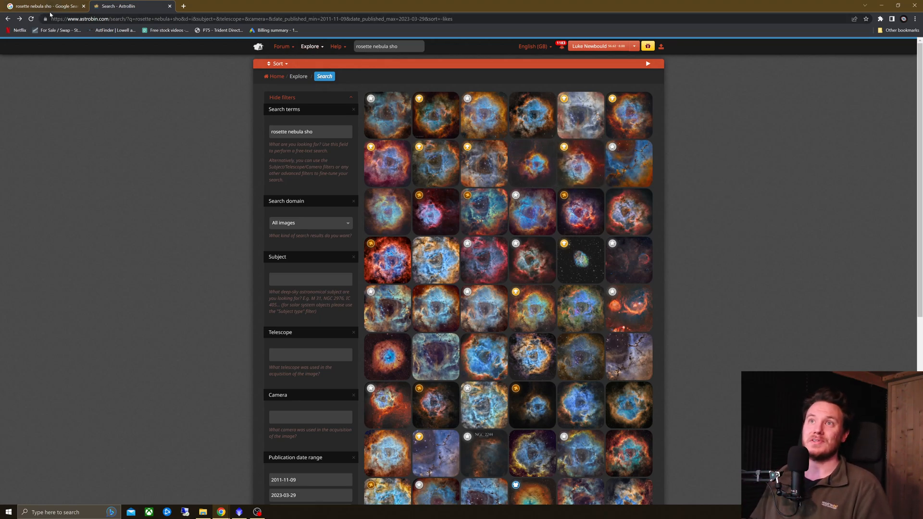
# Switch from the AstroBin results to the Google Images results for 'rosette nebula sho'
pyautogui.click(44, 6)
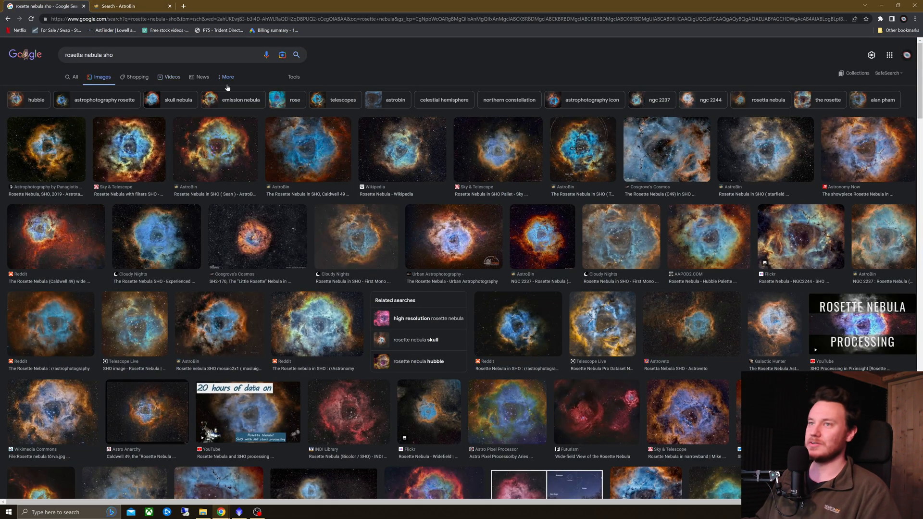
pyautogui.click(128, 5)
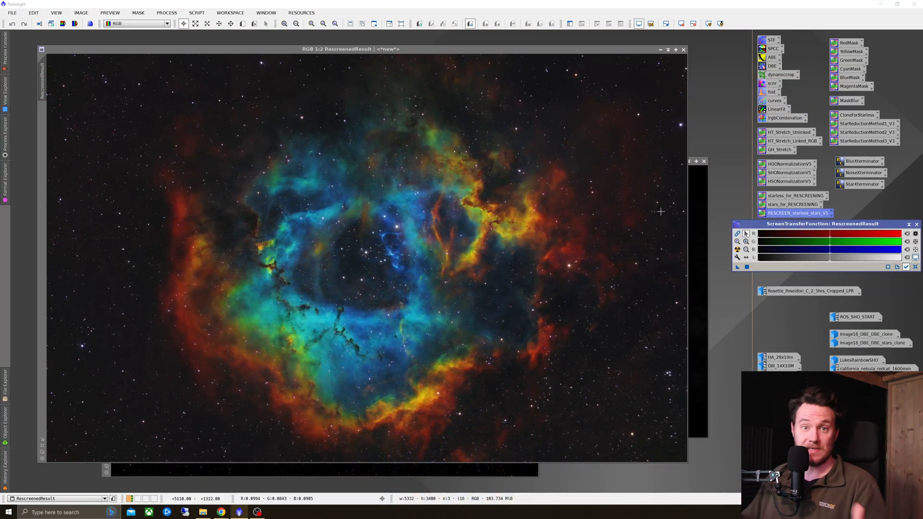
pyautogui.moveTo(355, 250)
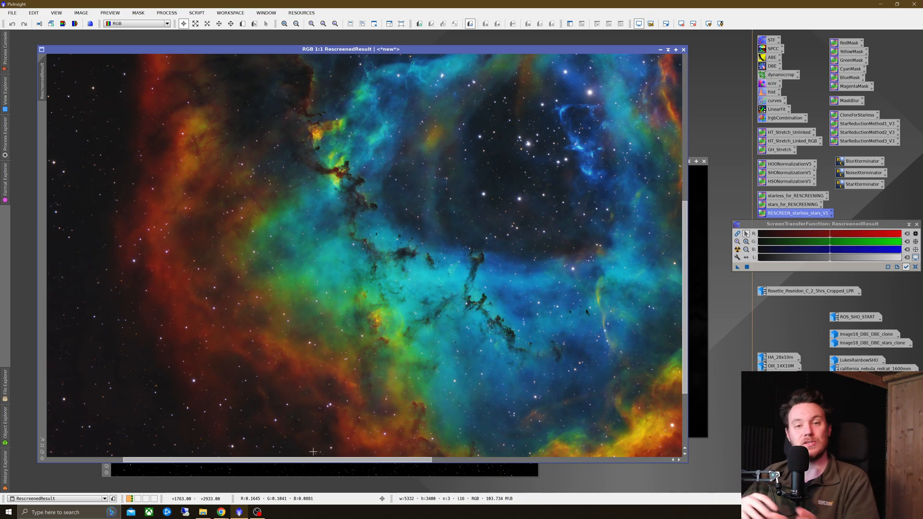
pyautogui.moveTo(297, 481)
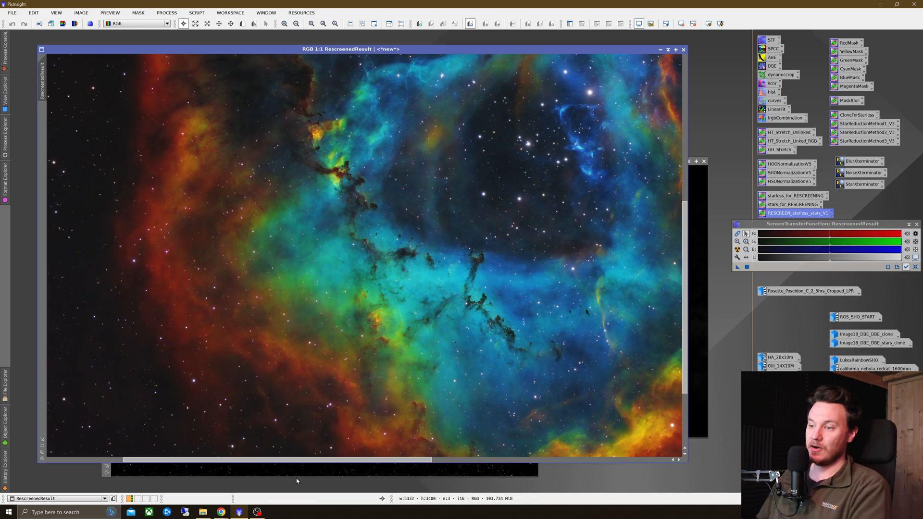